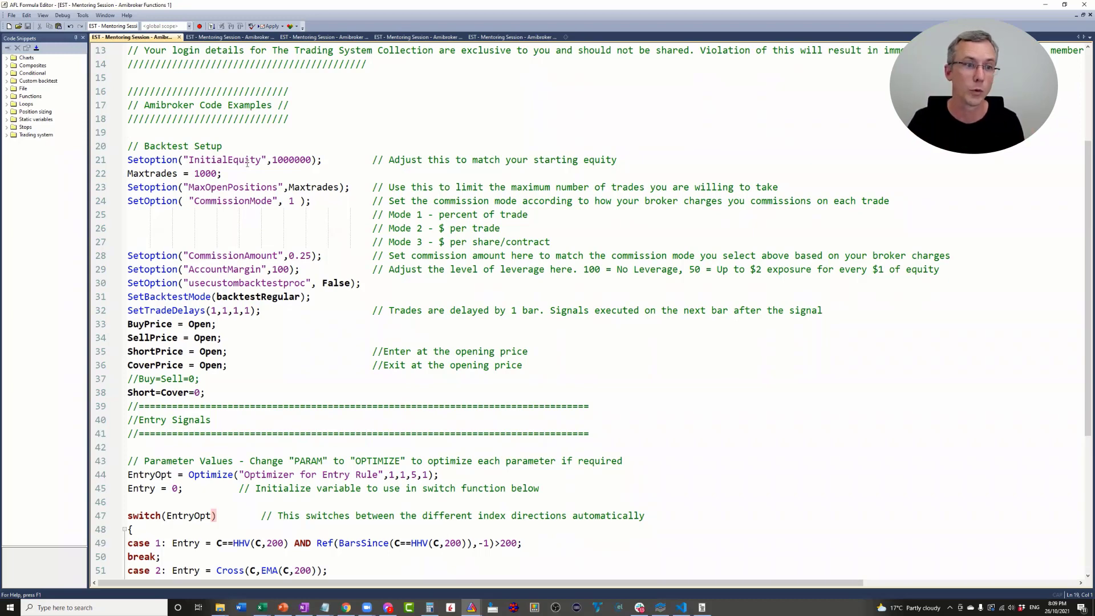
Scroll to the switch(EntryOpt) block and highlight the switch statement and its keyword.
{"action": "scroll", "scroll_direction": "down", "scroll_amount": 3}
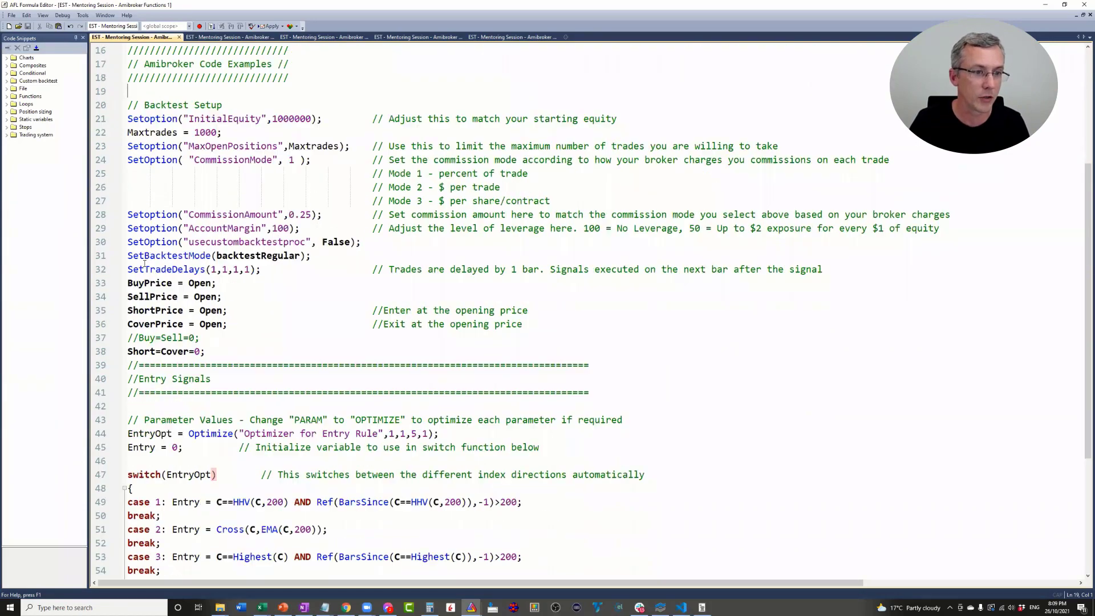
{"action": "scroll", "scroll_direction": "down", "scroll_amount": 3}
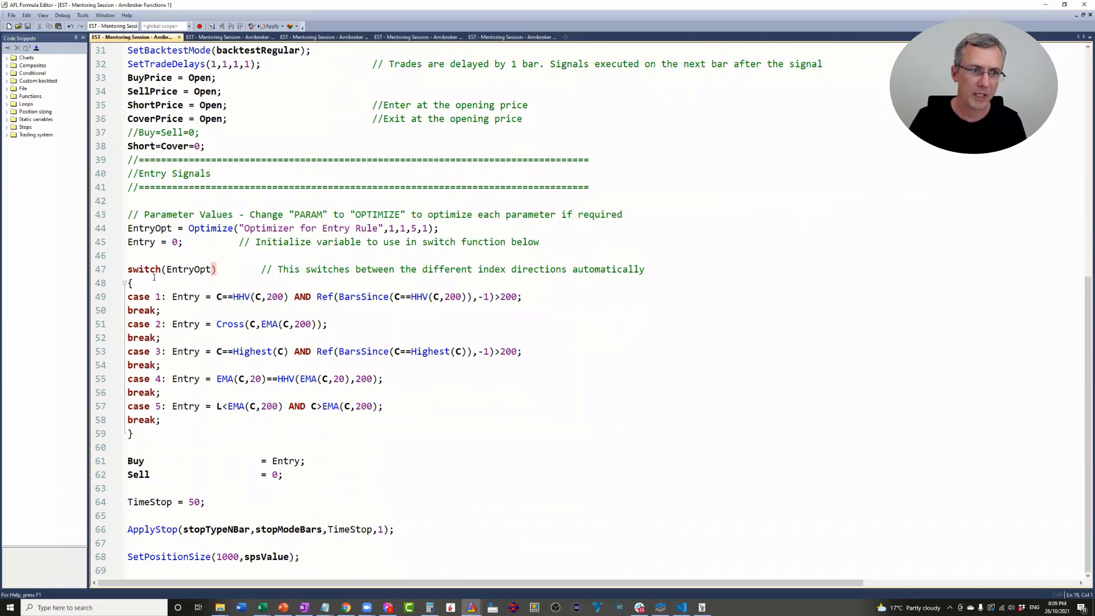
{"action": "triple_click", "coordinate": [171, 269]}
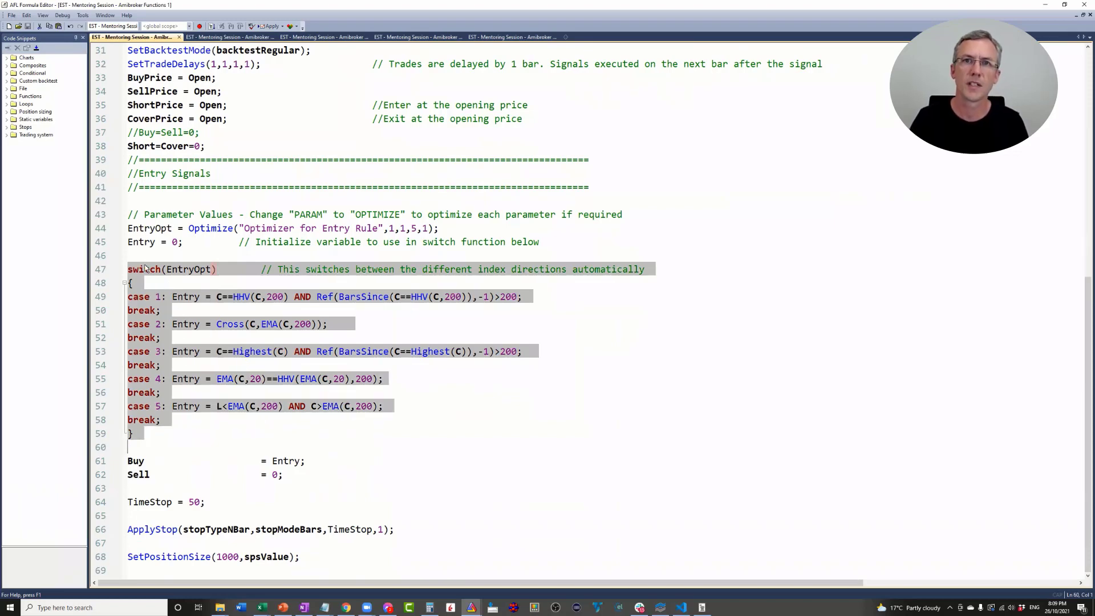
{"action": "left_click", "coordinate": [185, 269]}
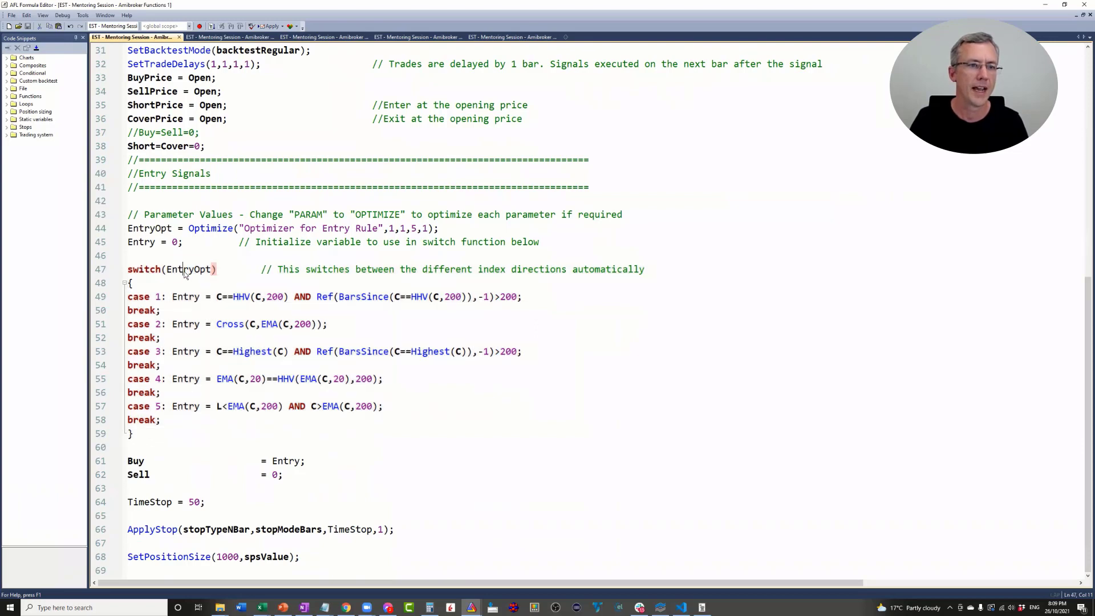
{"action": "double_click", "coordinate": [188, 269]}
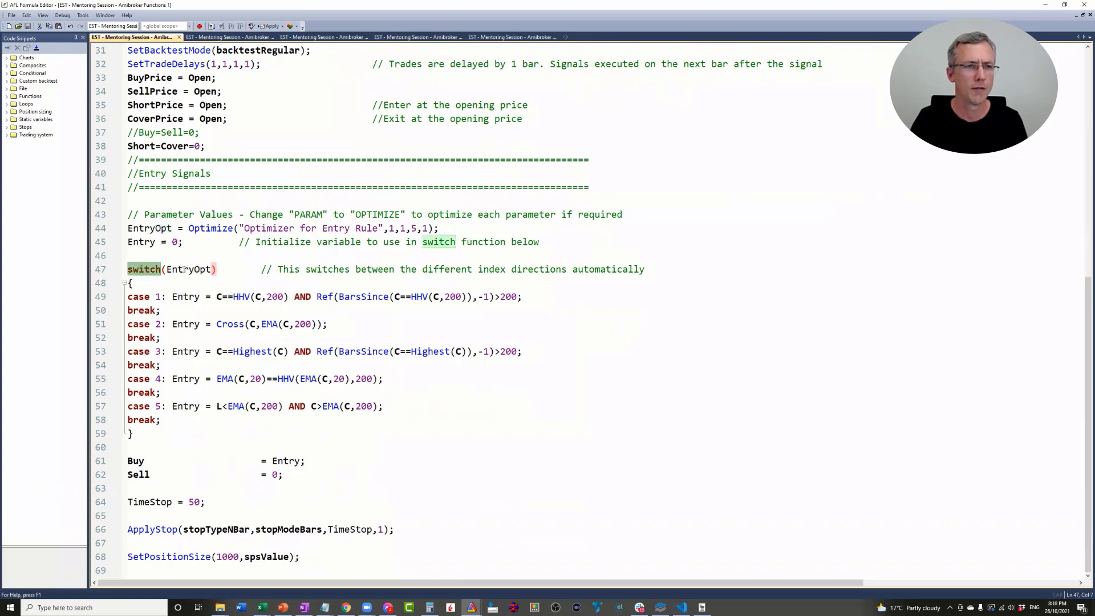
{"action": "double_click", "coordinate": [188, 269]}
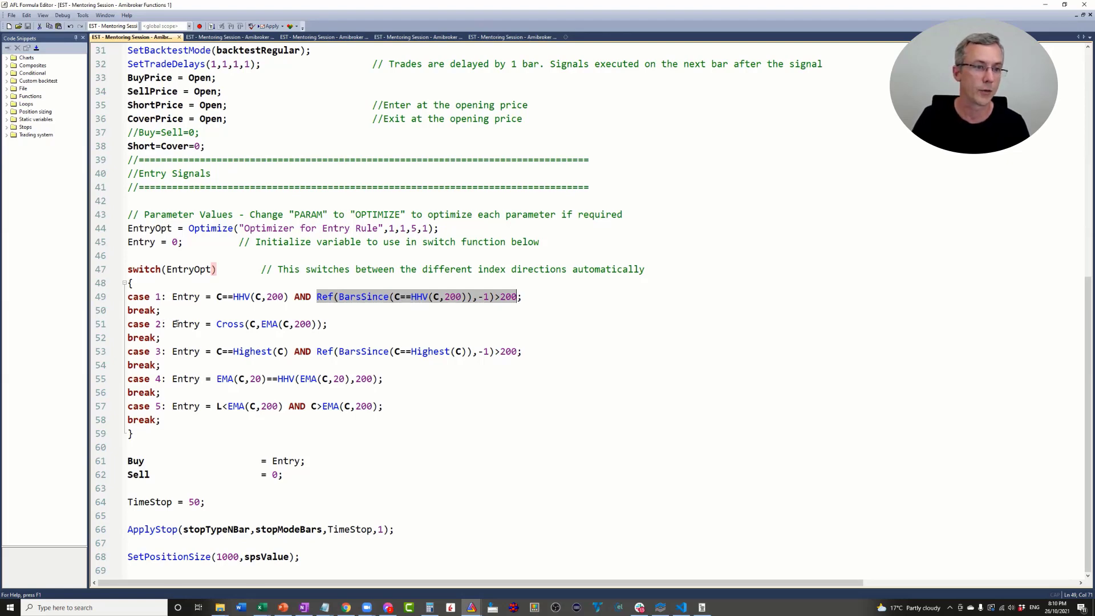
{"action": "left_click", "coordinate": [213, 322]}
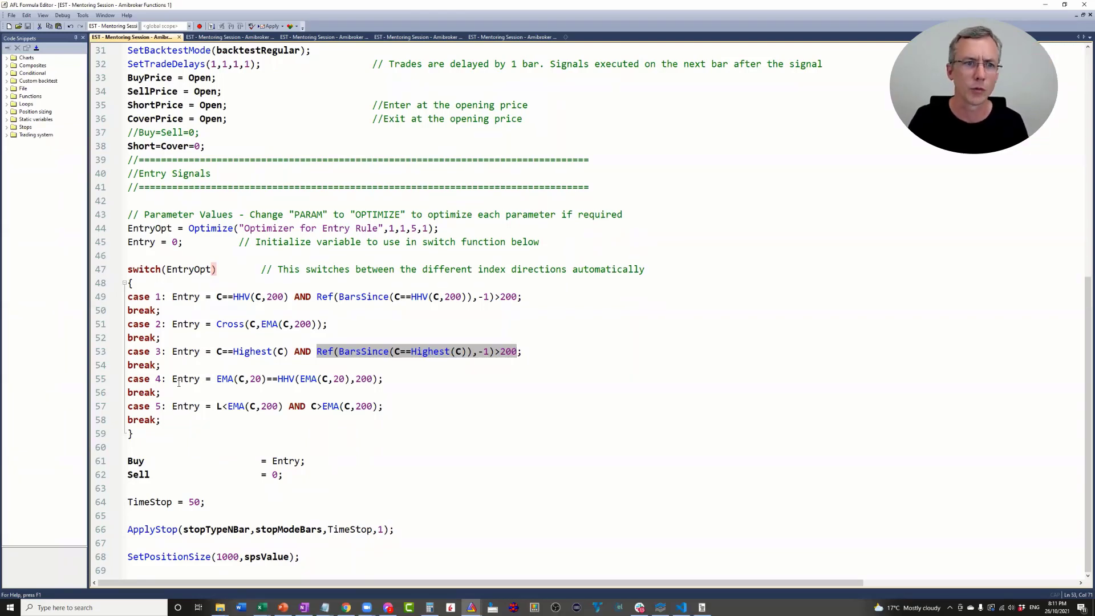
{"action": "left_click", "coordinate": [182, 379]}
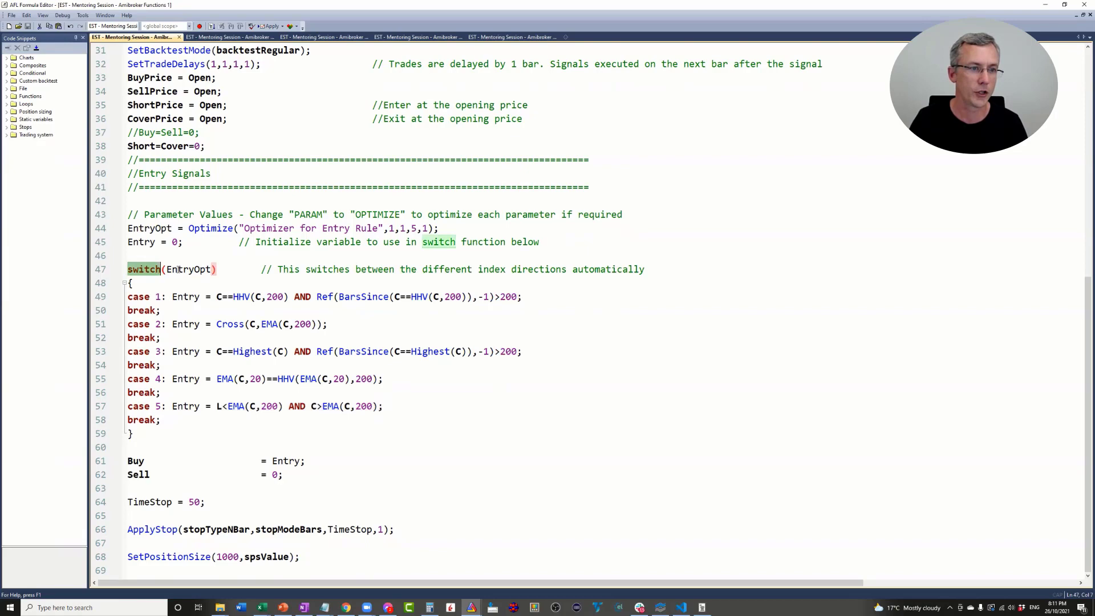
{"action": "double_click", "coordinate": [188, 269]}
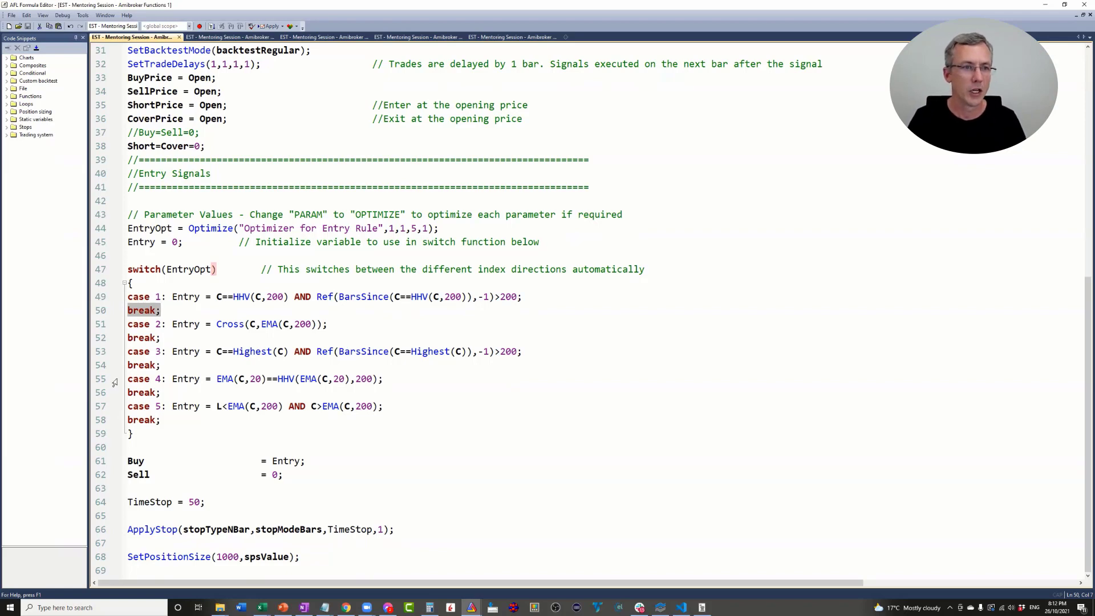
{"action": "double_click", "coordinate": [188, 269]}
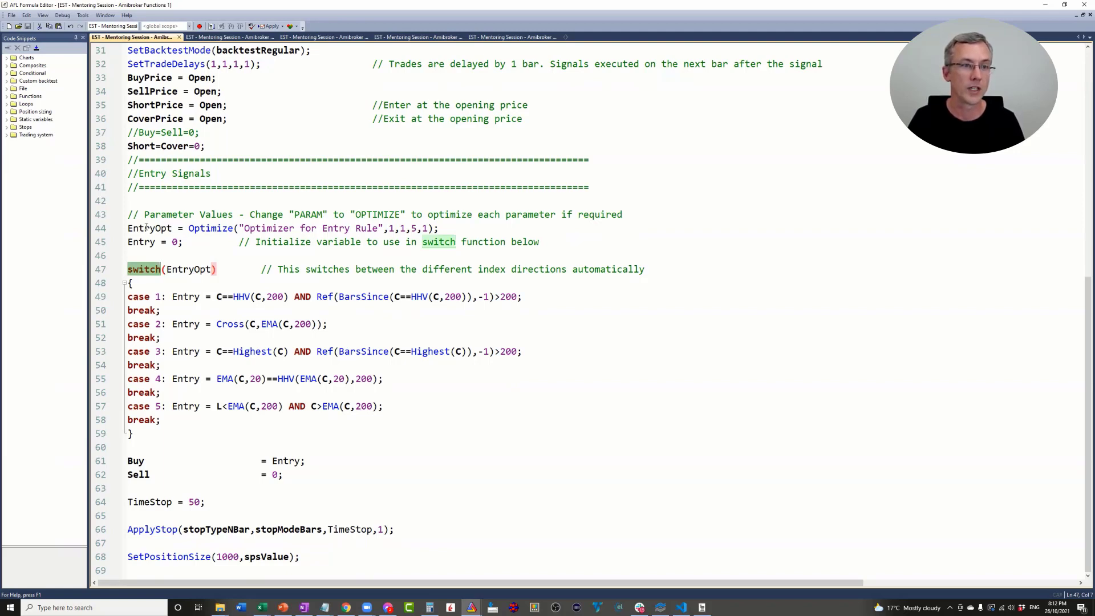
{"action": "double_click", "coordinate": [149, 228]}
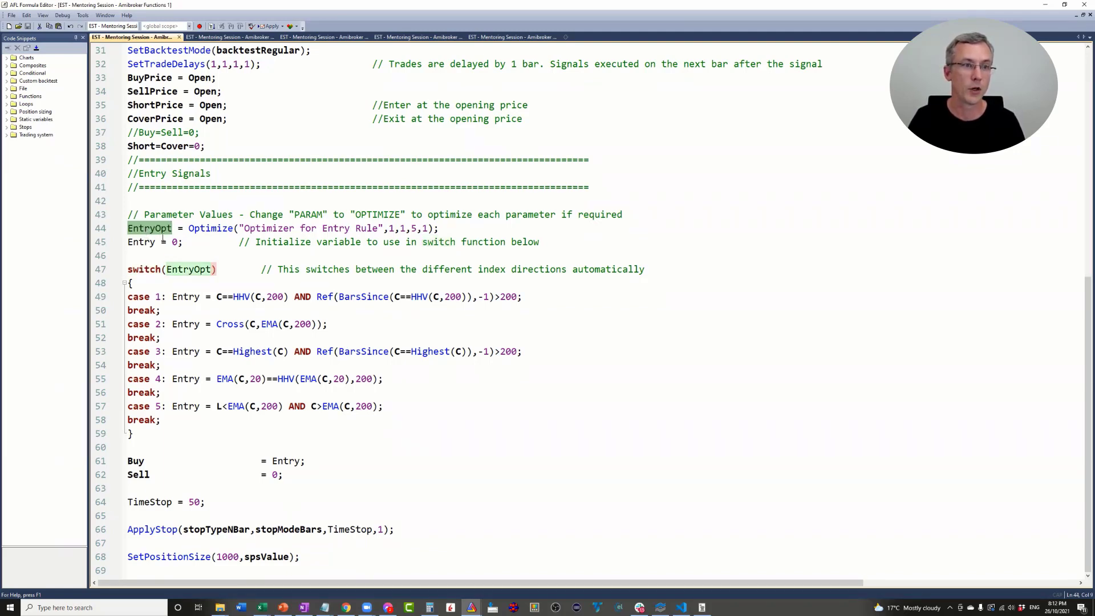
{"action": "double_click", "coordinate": [209, 228]}
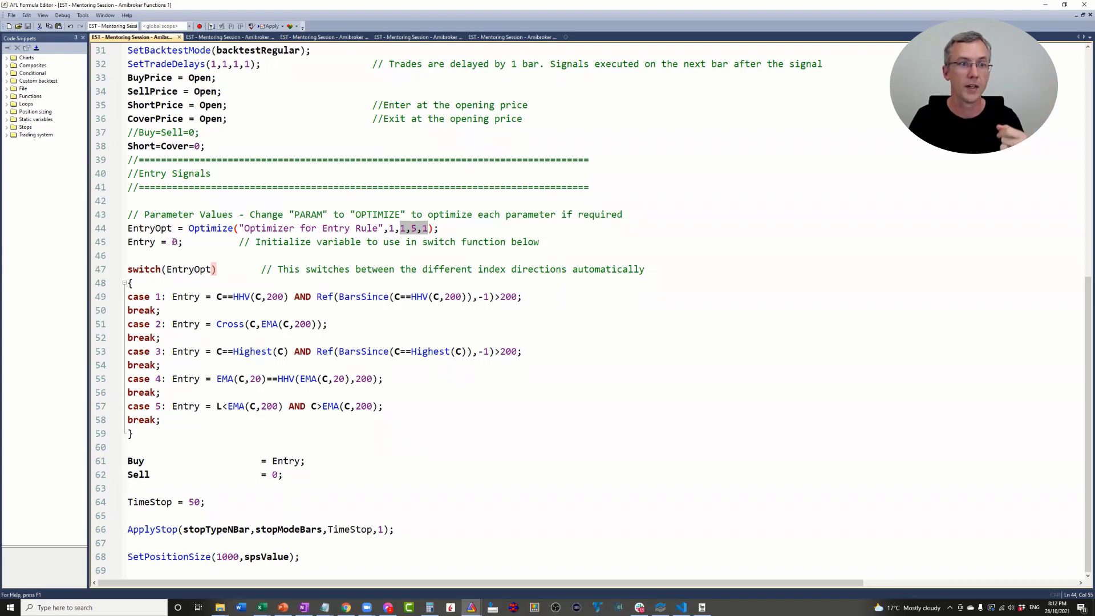
{"action": "double_click", "coordinate": [188, 269]}
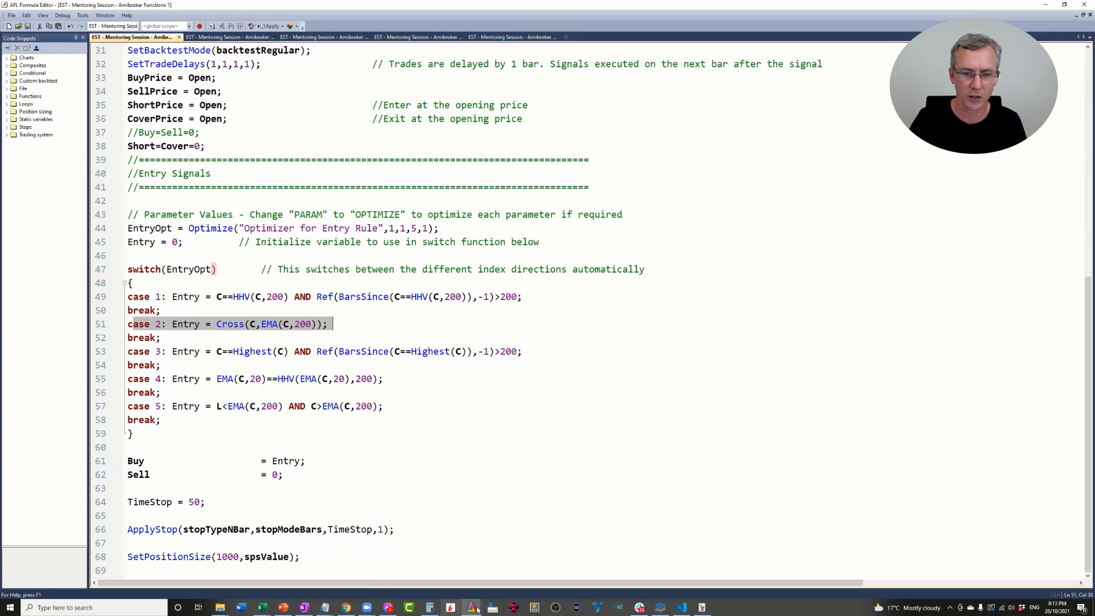
{"action": "mouse_move", "coordinate": [471, 607]}
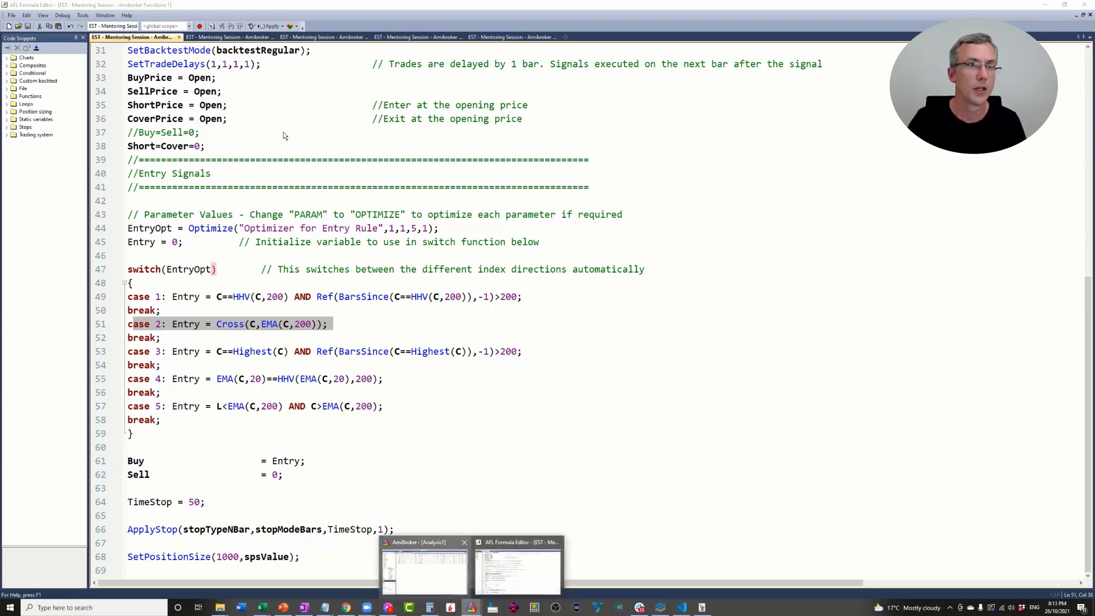
{"action": "left_click", "coordinate": [419, 566]}
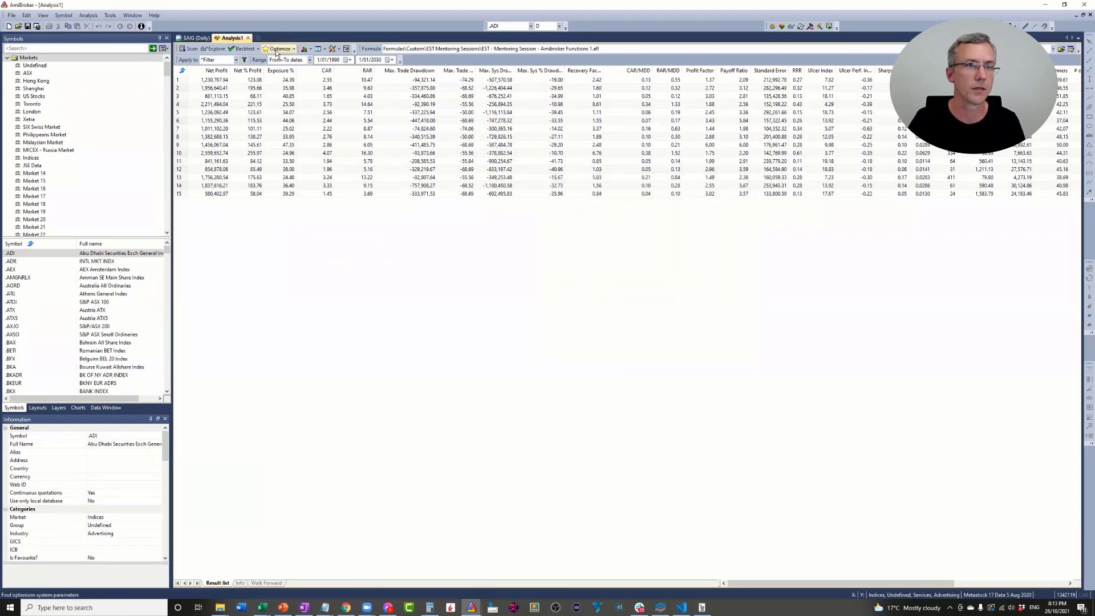
Run the optimization and select the fifth entry rule's row among the five results.
{"action": "left_click", "coordinate": [279, 48]}
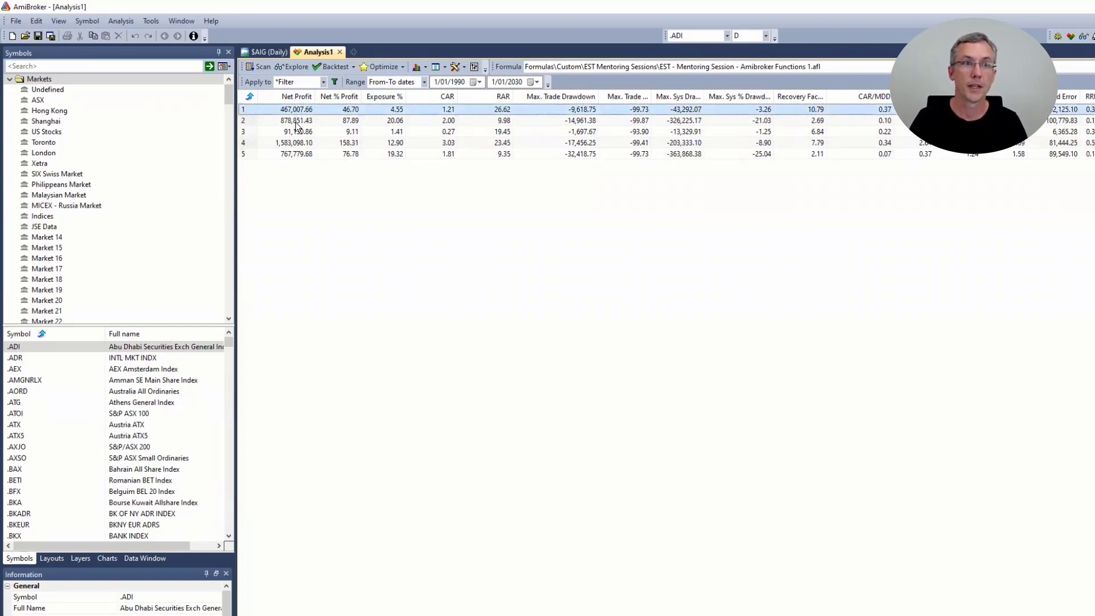
{"action": "left_click", "coordinate": [296, 131]}
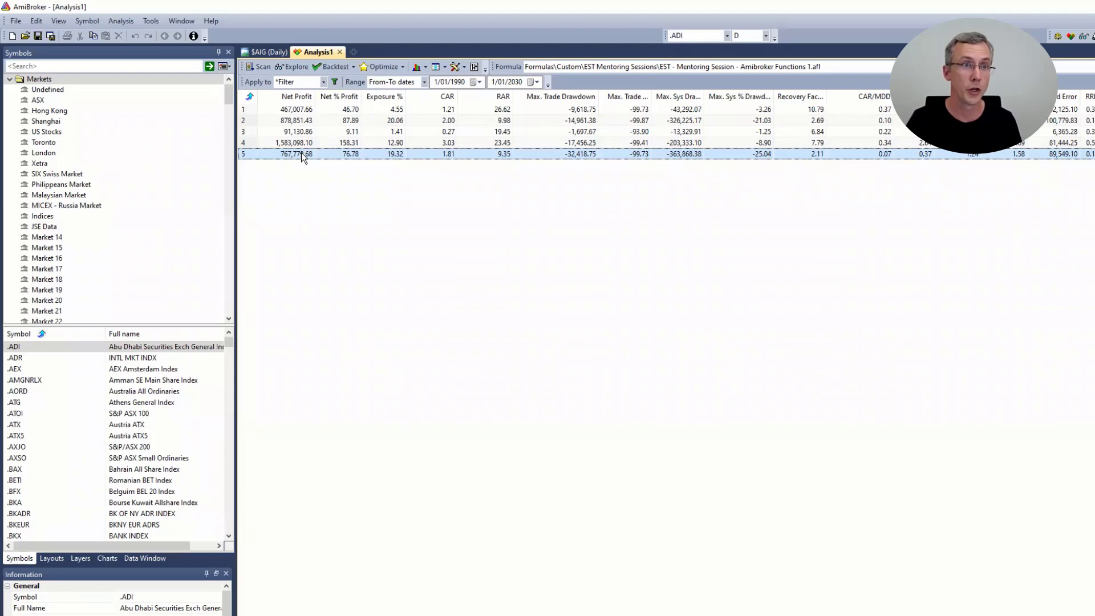
{"action": "left_click", "coordinate": [293, 143]}
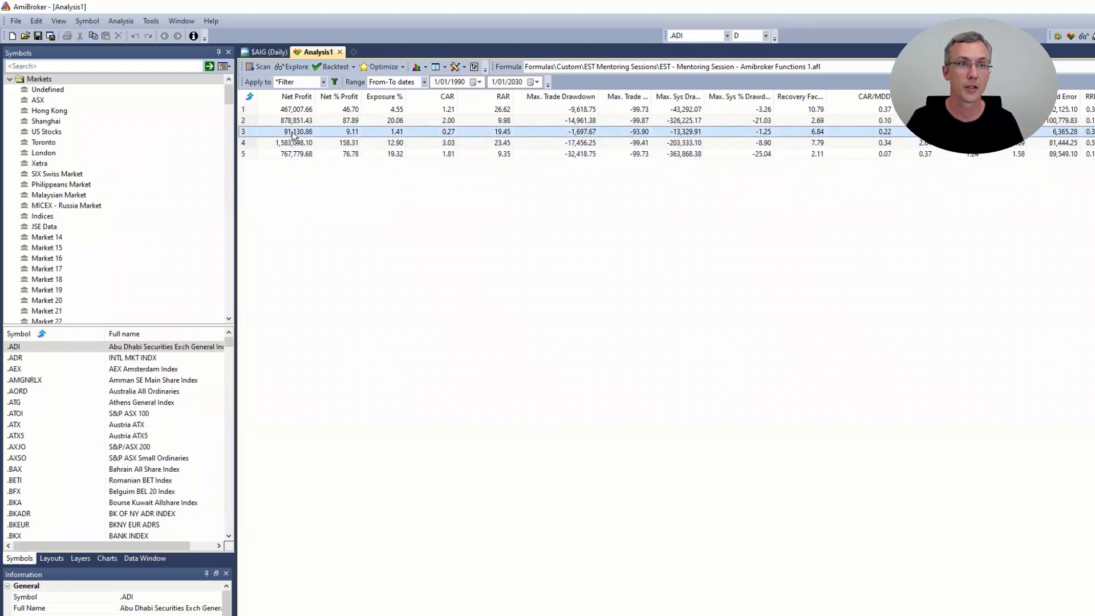
{"action": "mouse_move", "coordinate": [467, 153]}
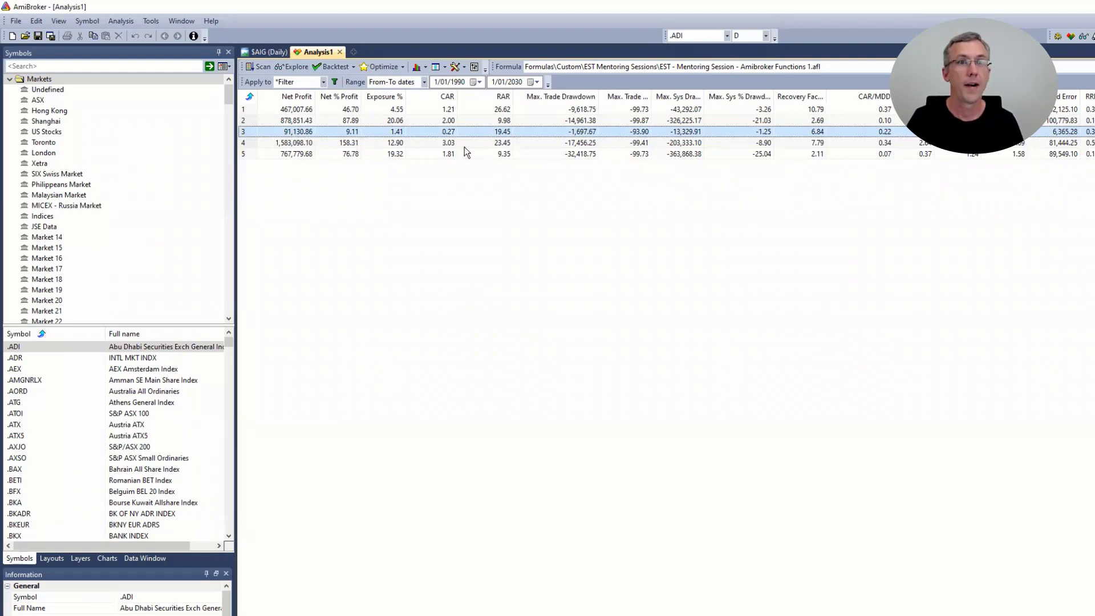
{"action": "mouse_move", "coordinate": [879, 152]}
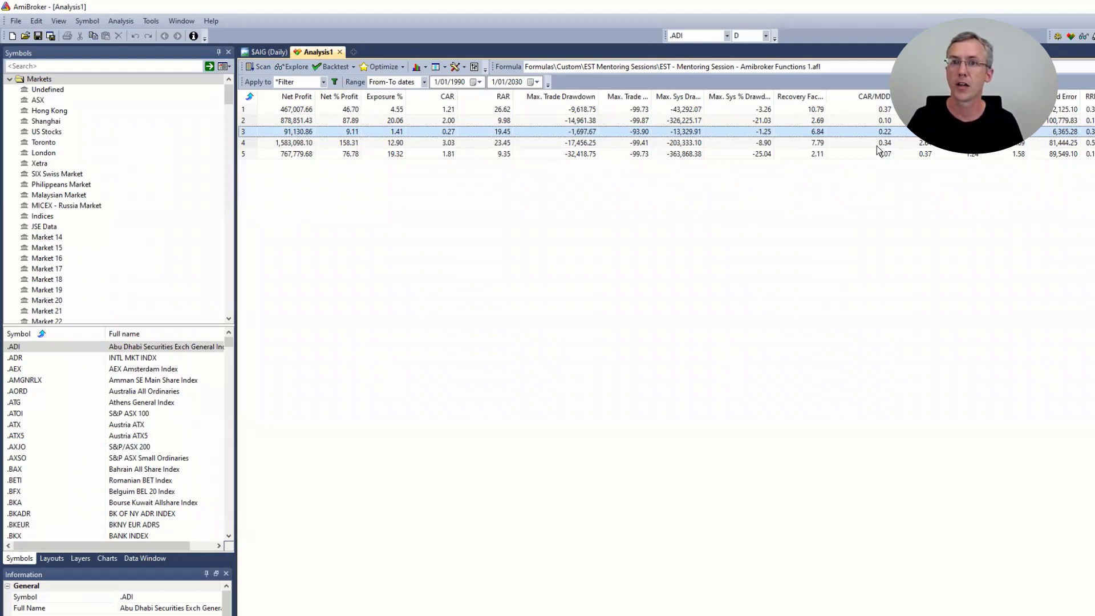
{"action": "mouse_move", "coordinate": [873, 148]}
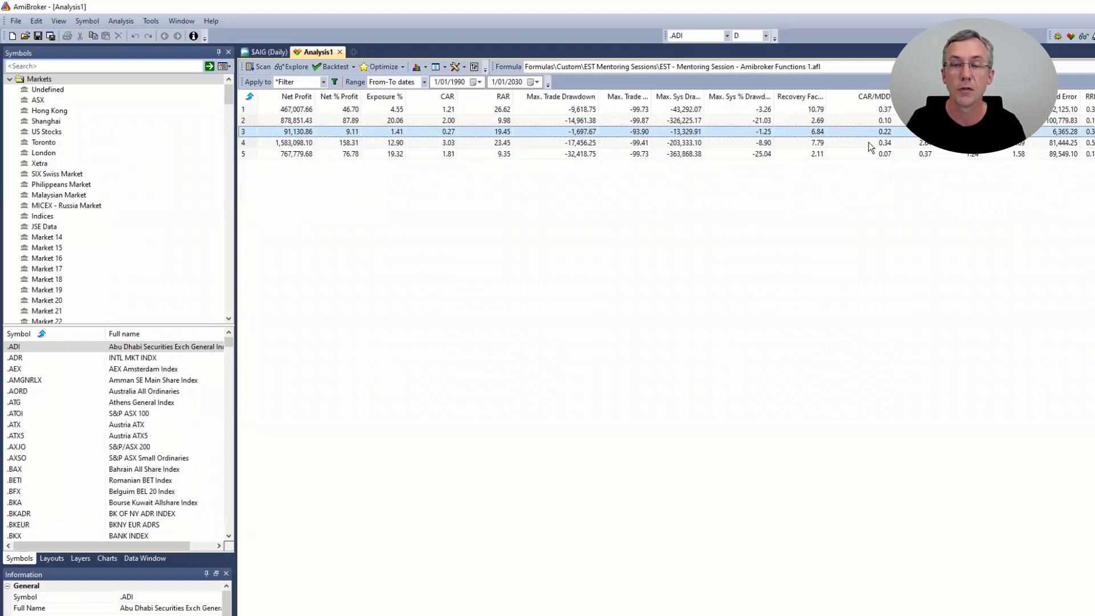
{"action": "mouse_move", "coordinate": [419, 148]}
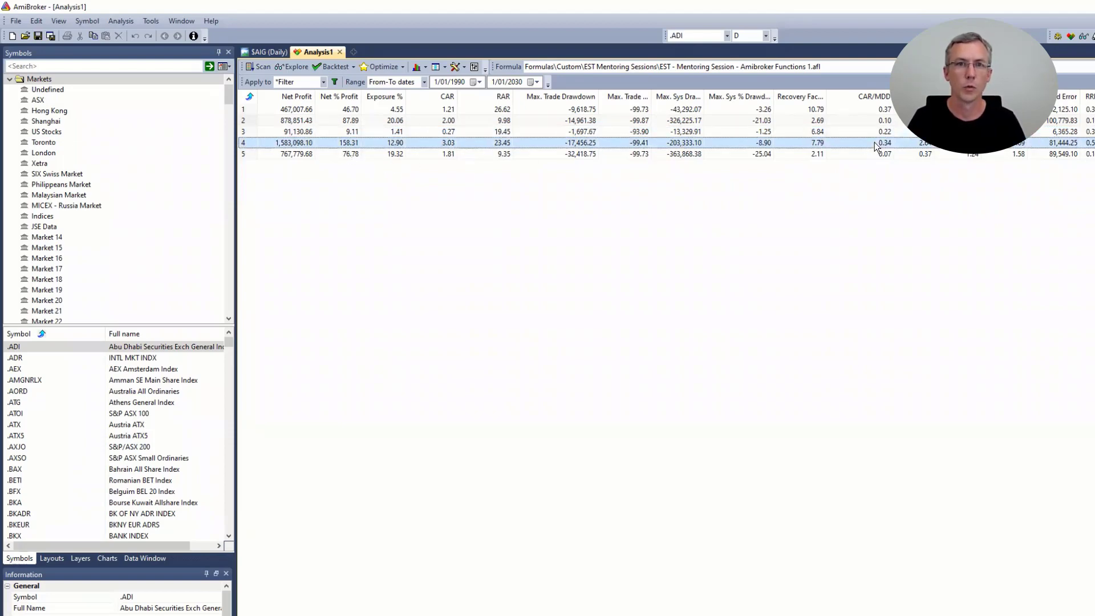
{"action": "mouse_move", "coordinate": [879, 116]}
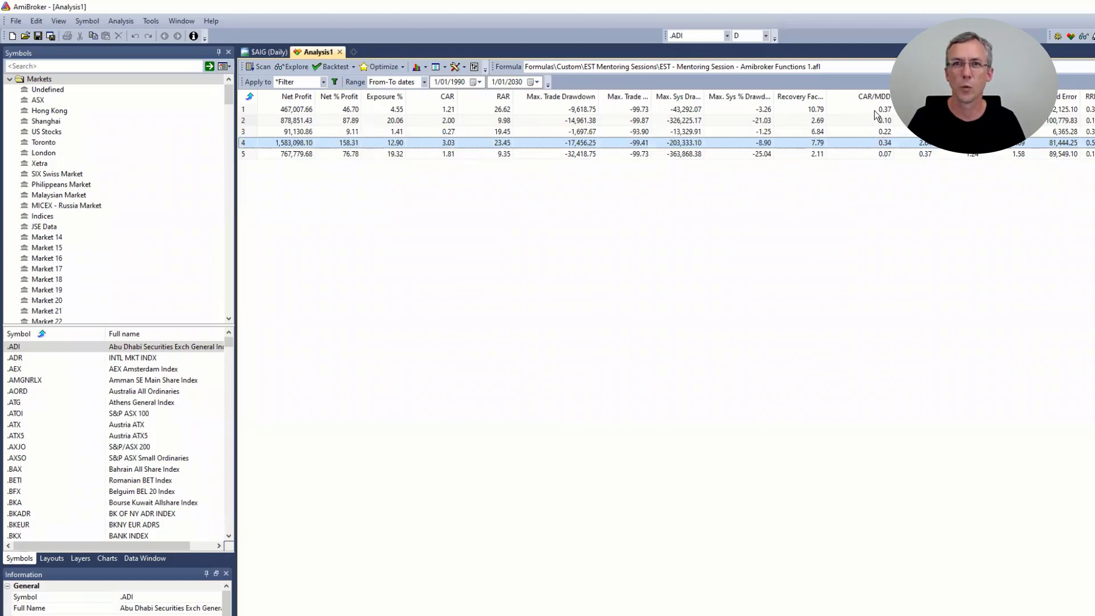
{"action": "left_click", "coordinate": [306, 110]}
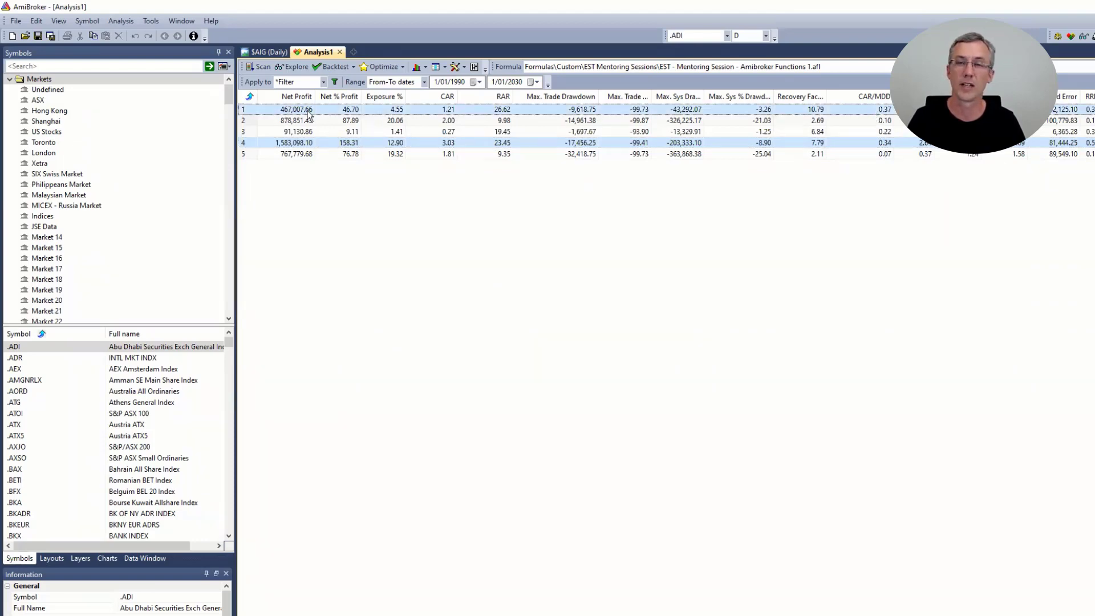
{"action": "mouse_move", "coordinate": [887, 119]}
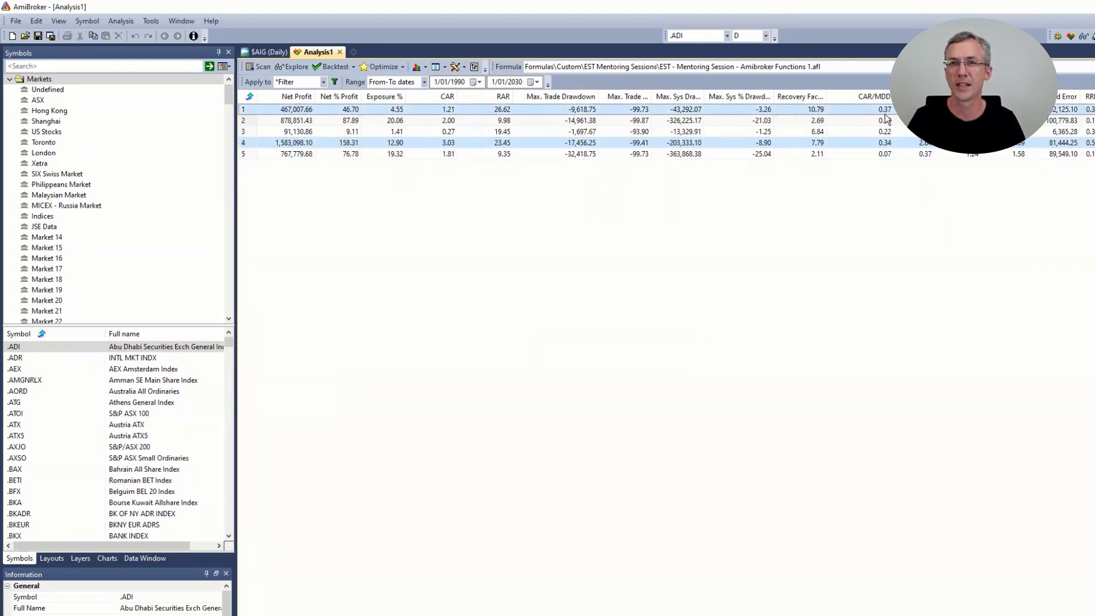